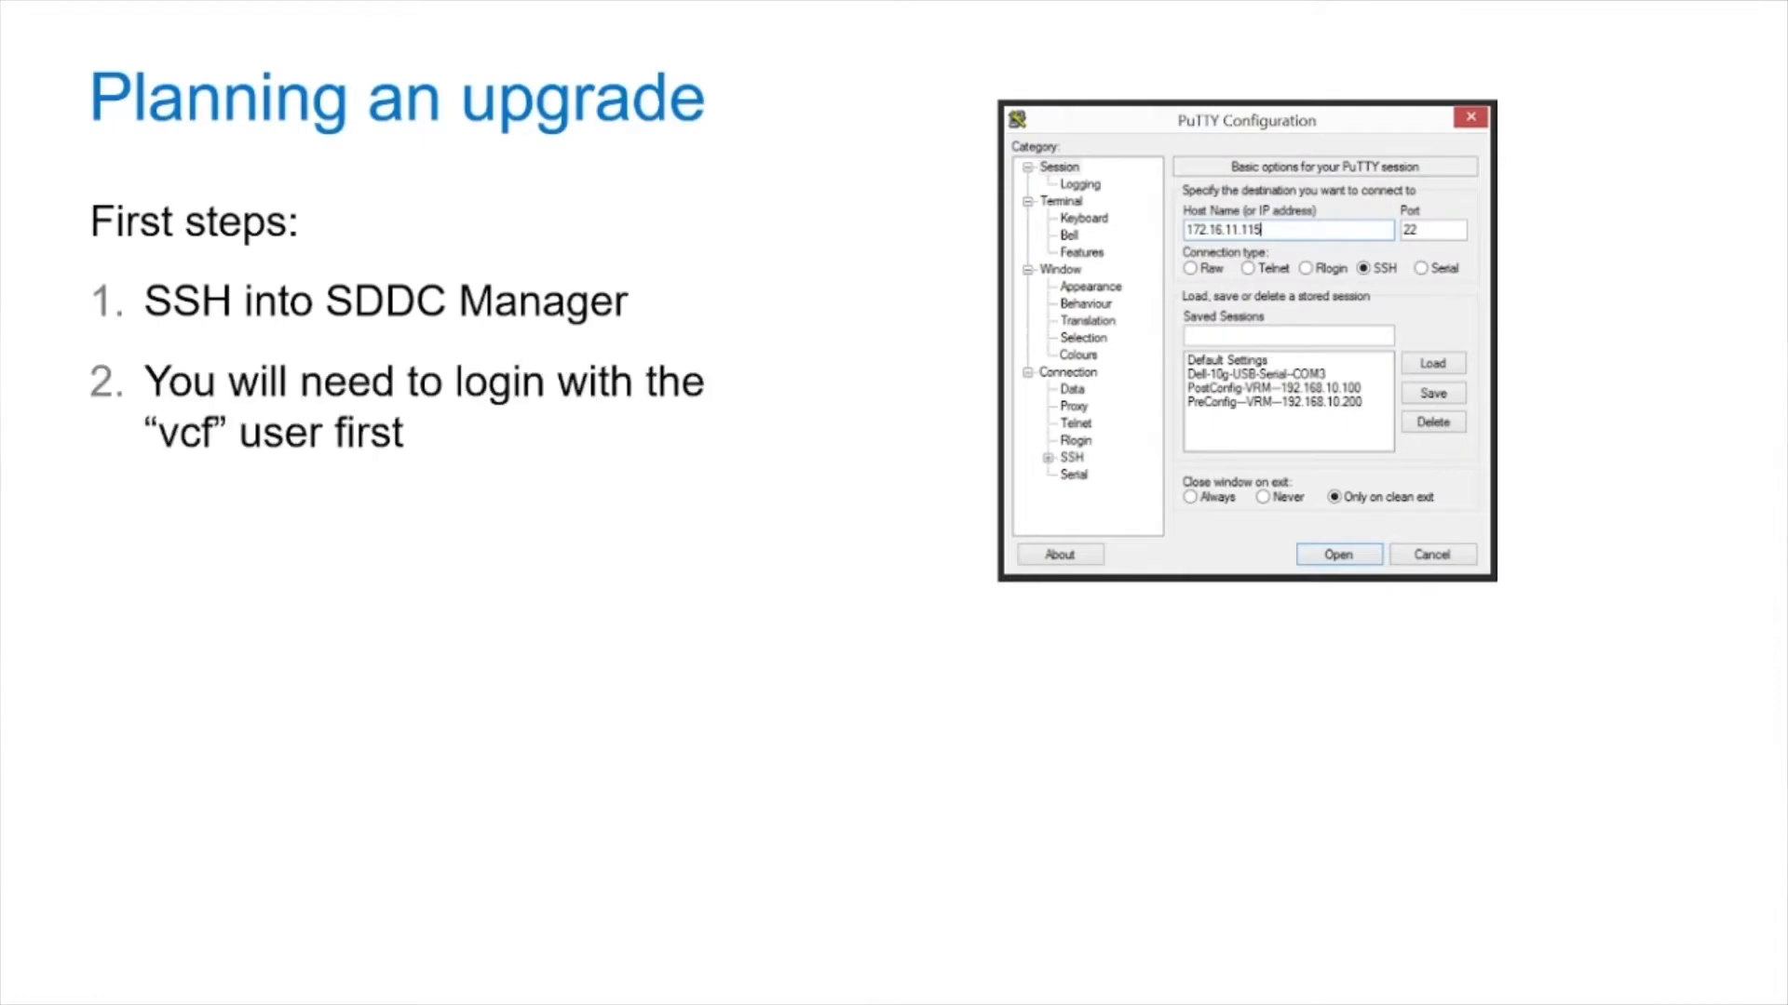
Step: Run /opt/vmware/sddc-support/sos --no-health-check --zip --force at the root prompt
click(1336, 554)
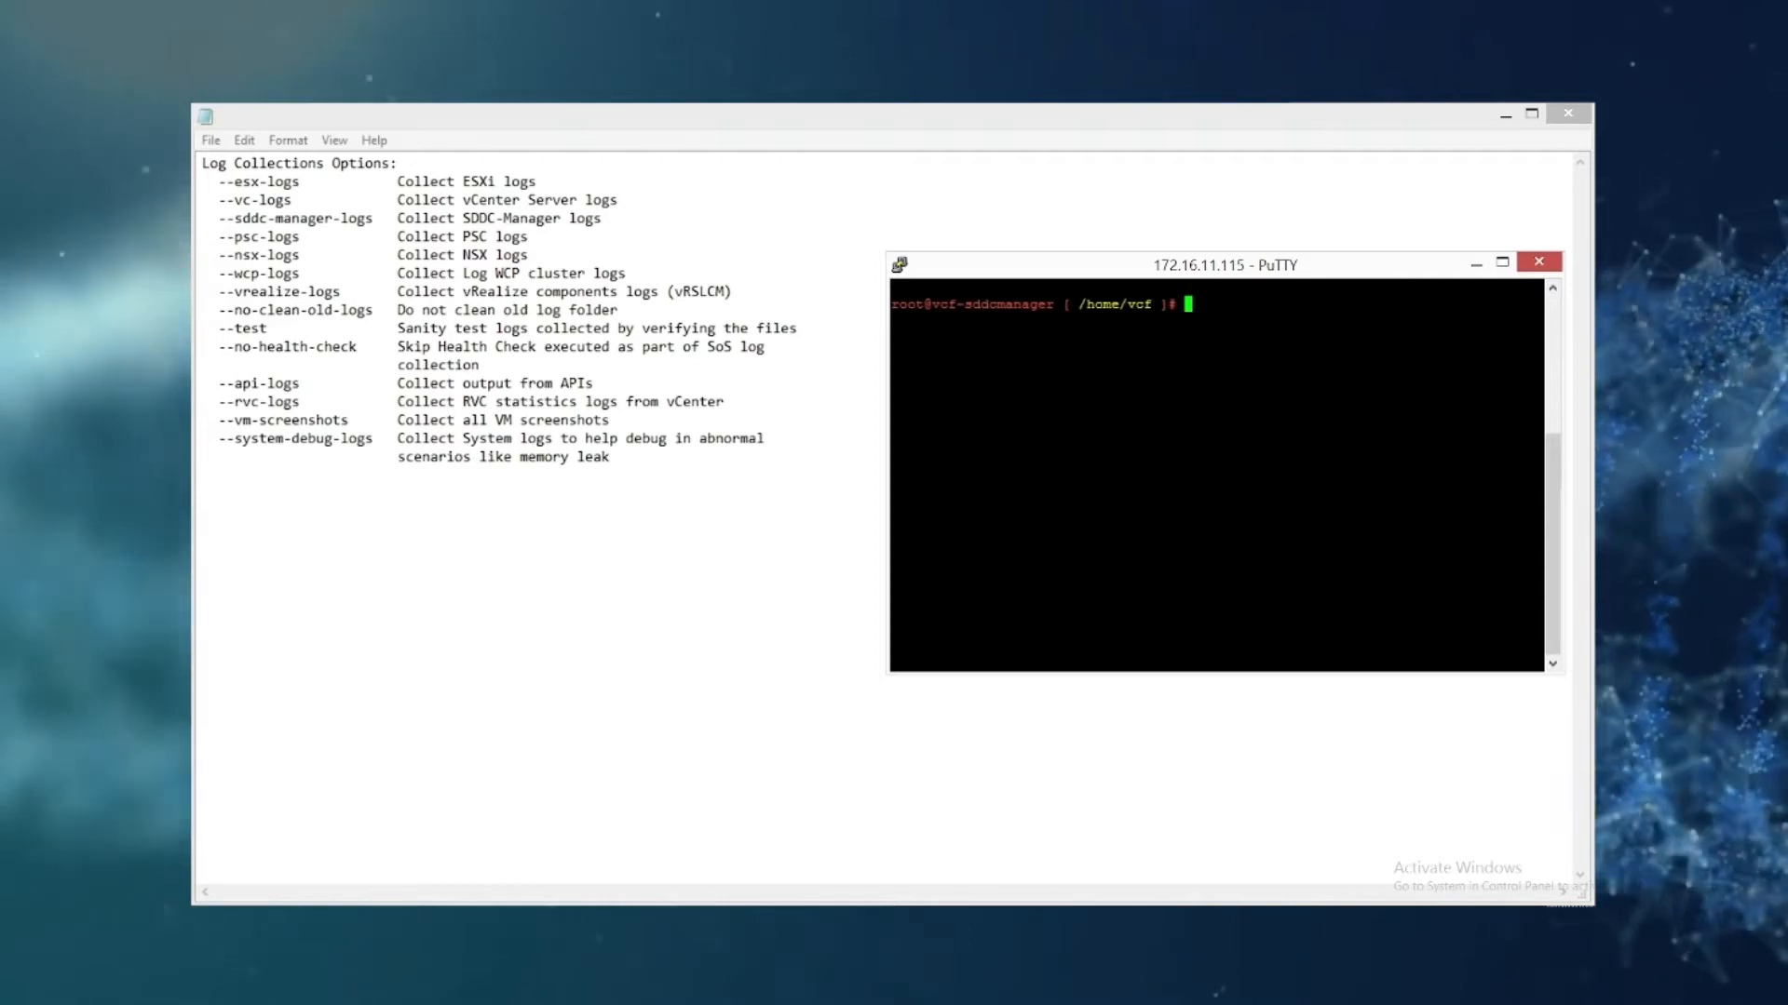
text(/opt/vmware/sddc-support/sos --no-health-check --zip --force)
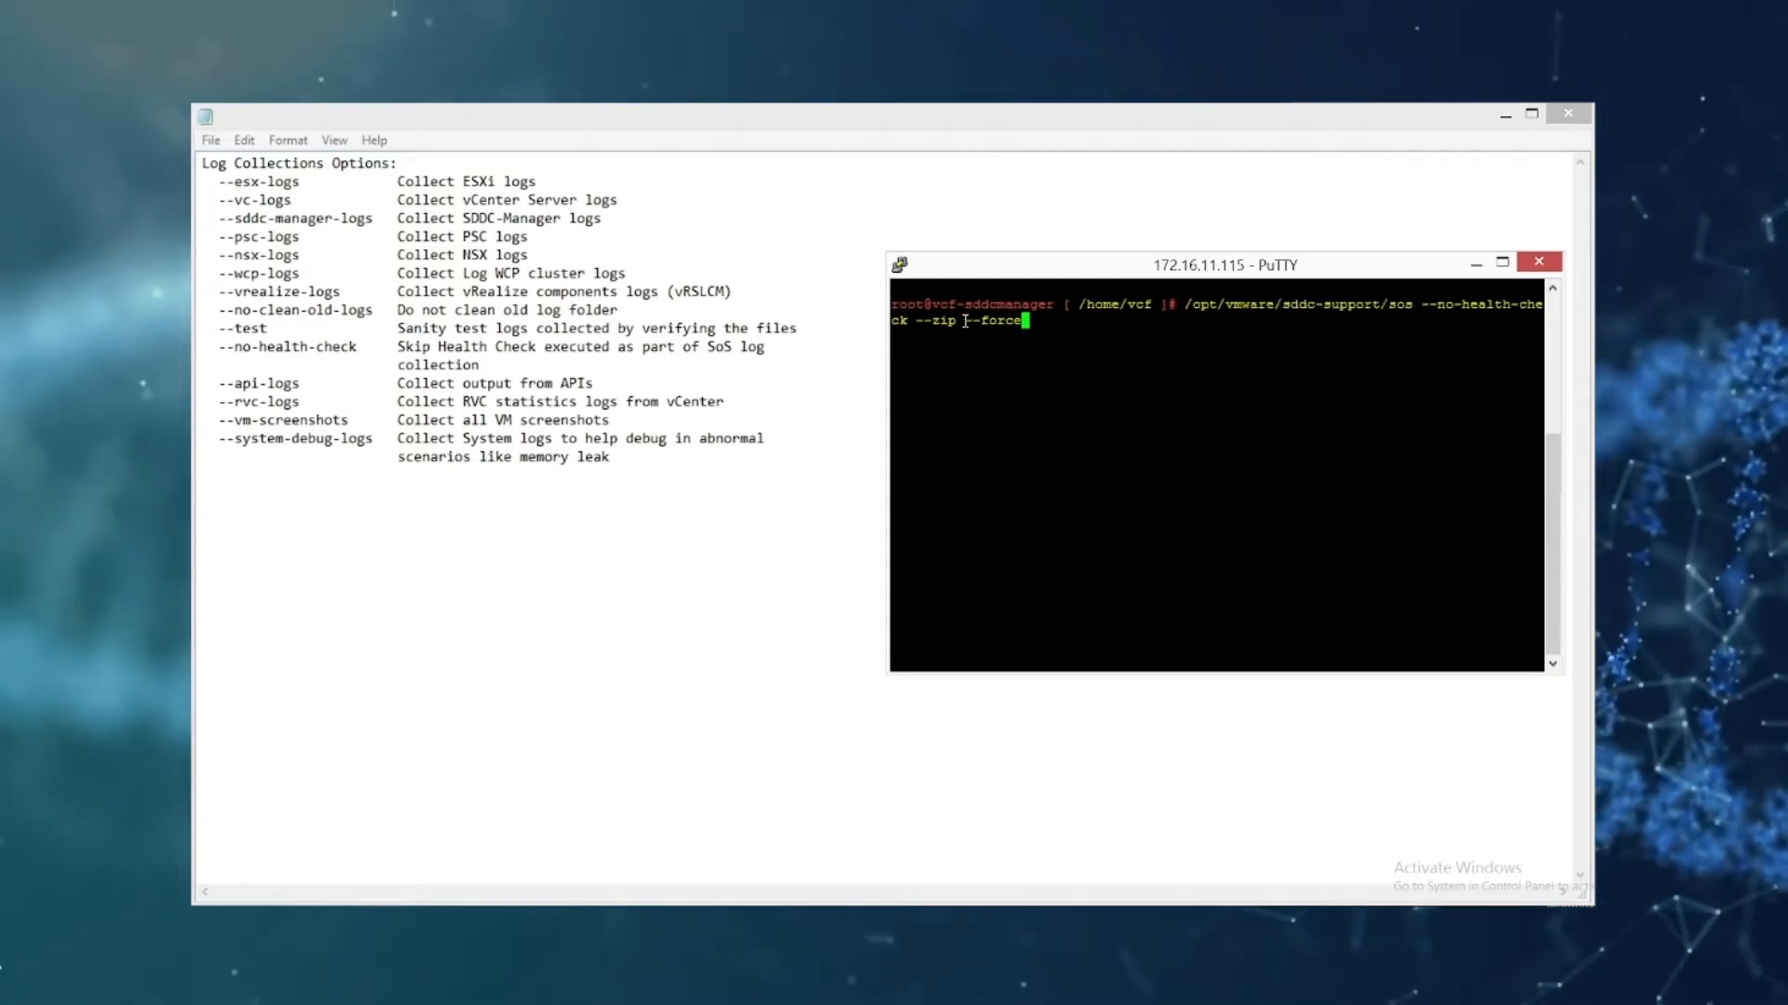
double_click(991, 320)
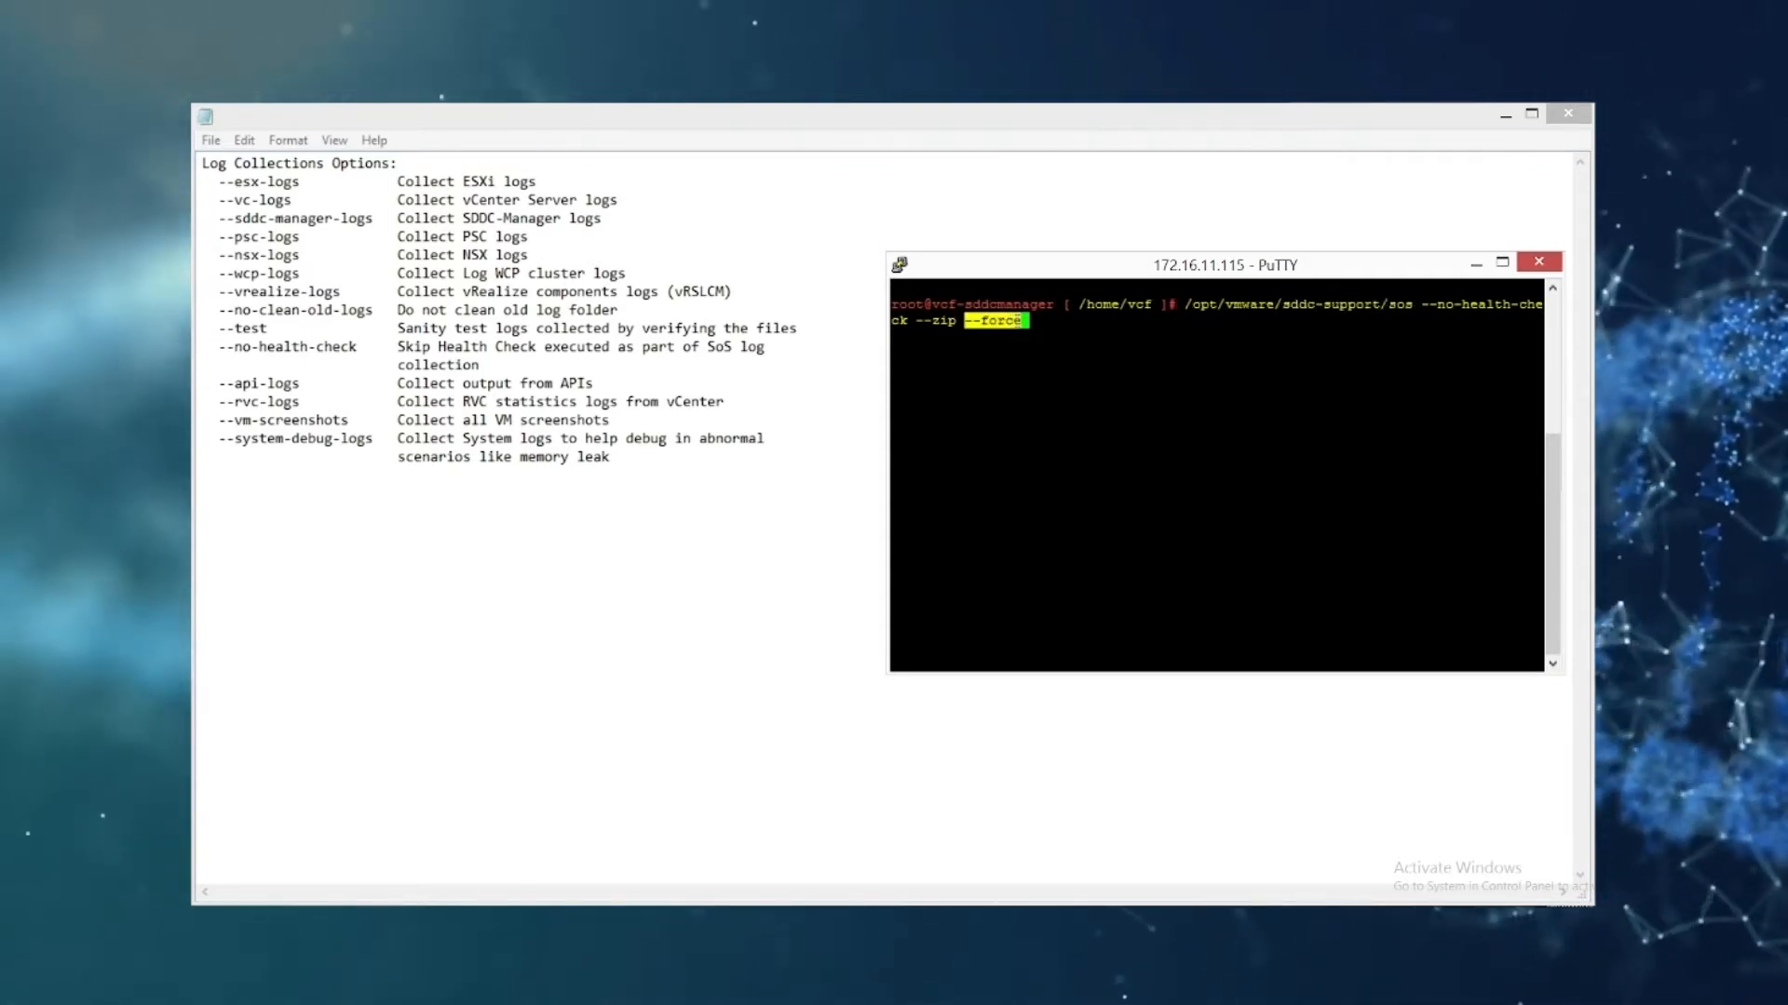
click(1036, 320)
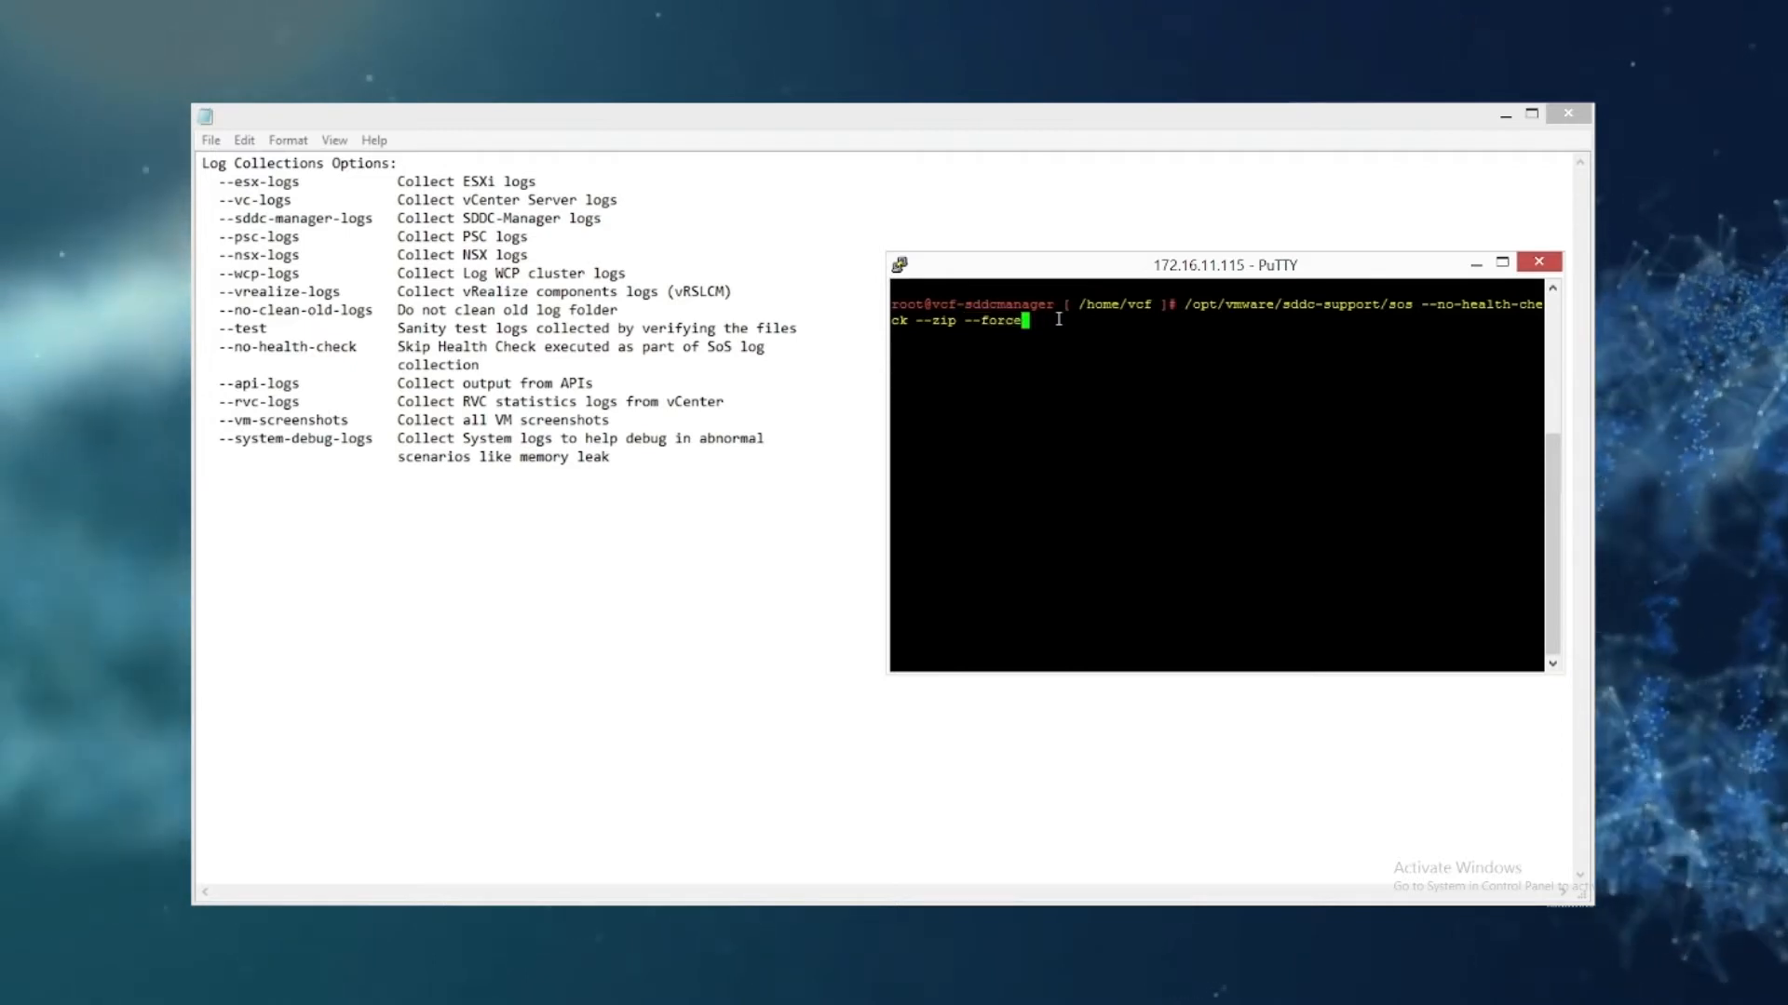
key(Return)
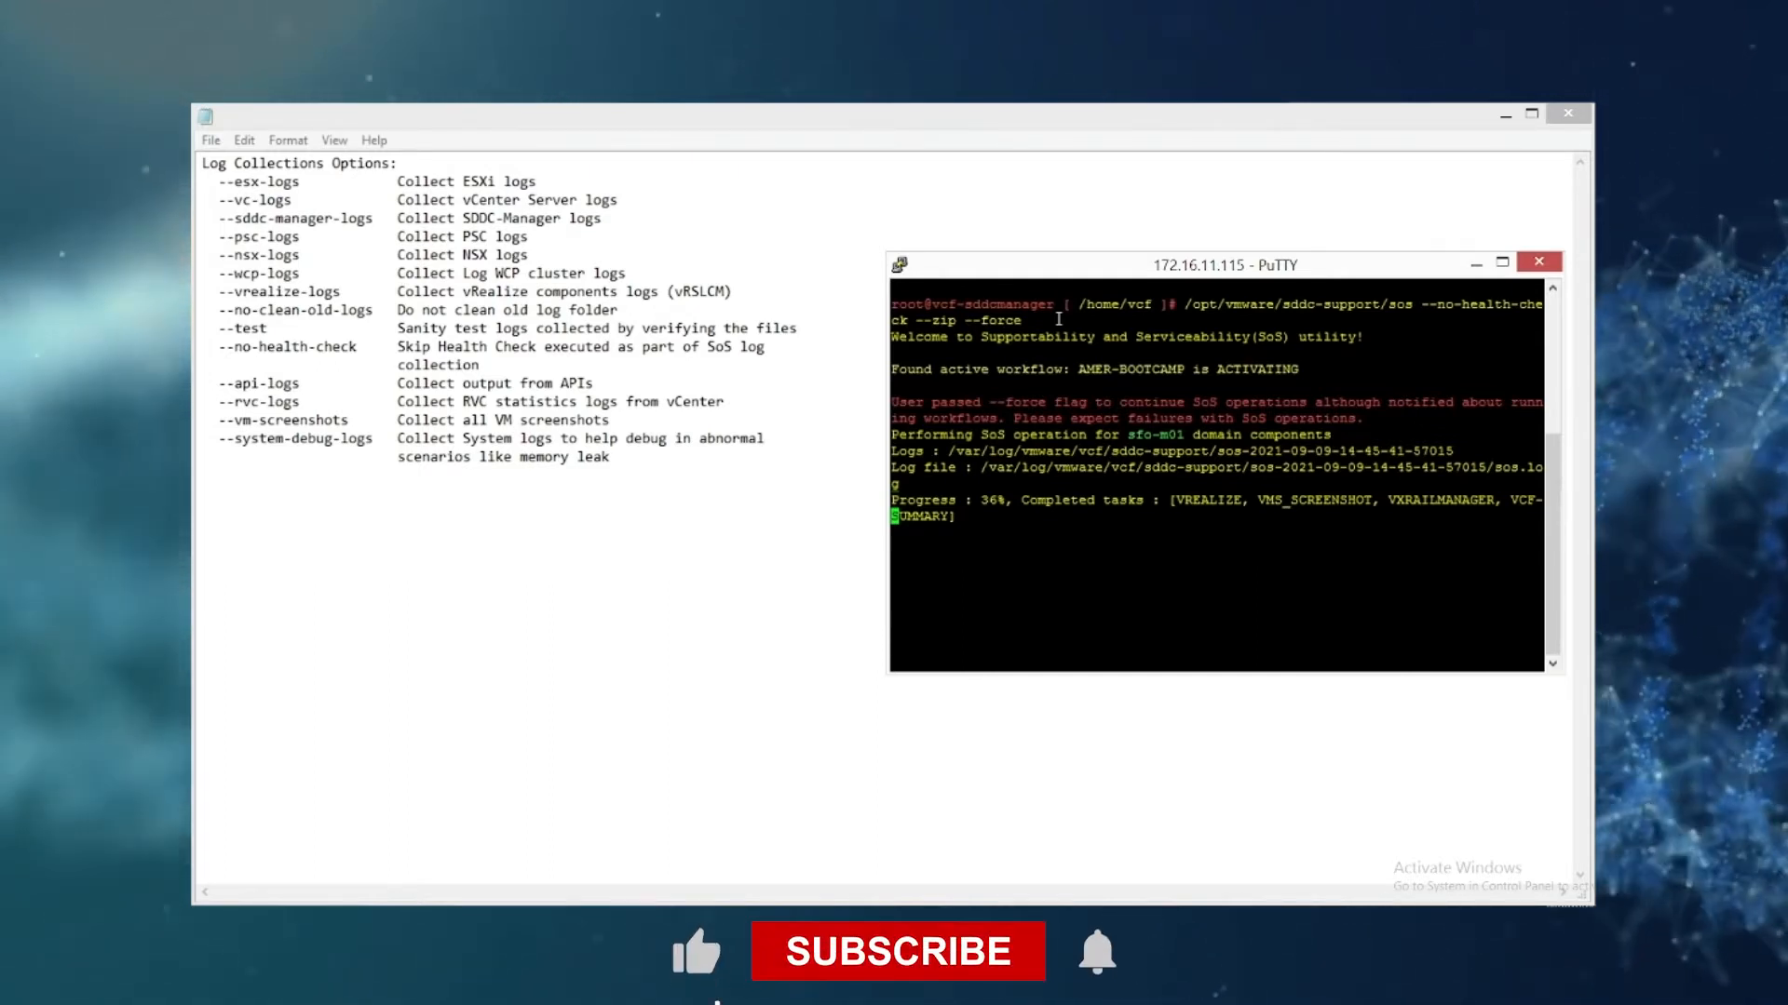
Step: Follow the SoS output through VREALIZE, VMS_SCREENSHOT and SDDC-MANAGER tasks to 50% progress
click(899, 952)
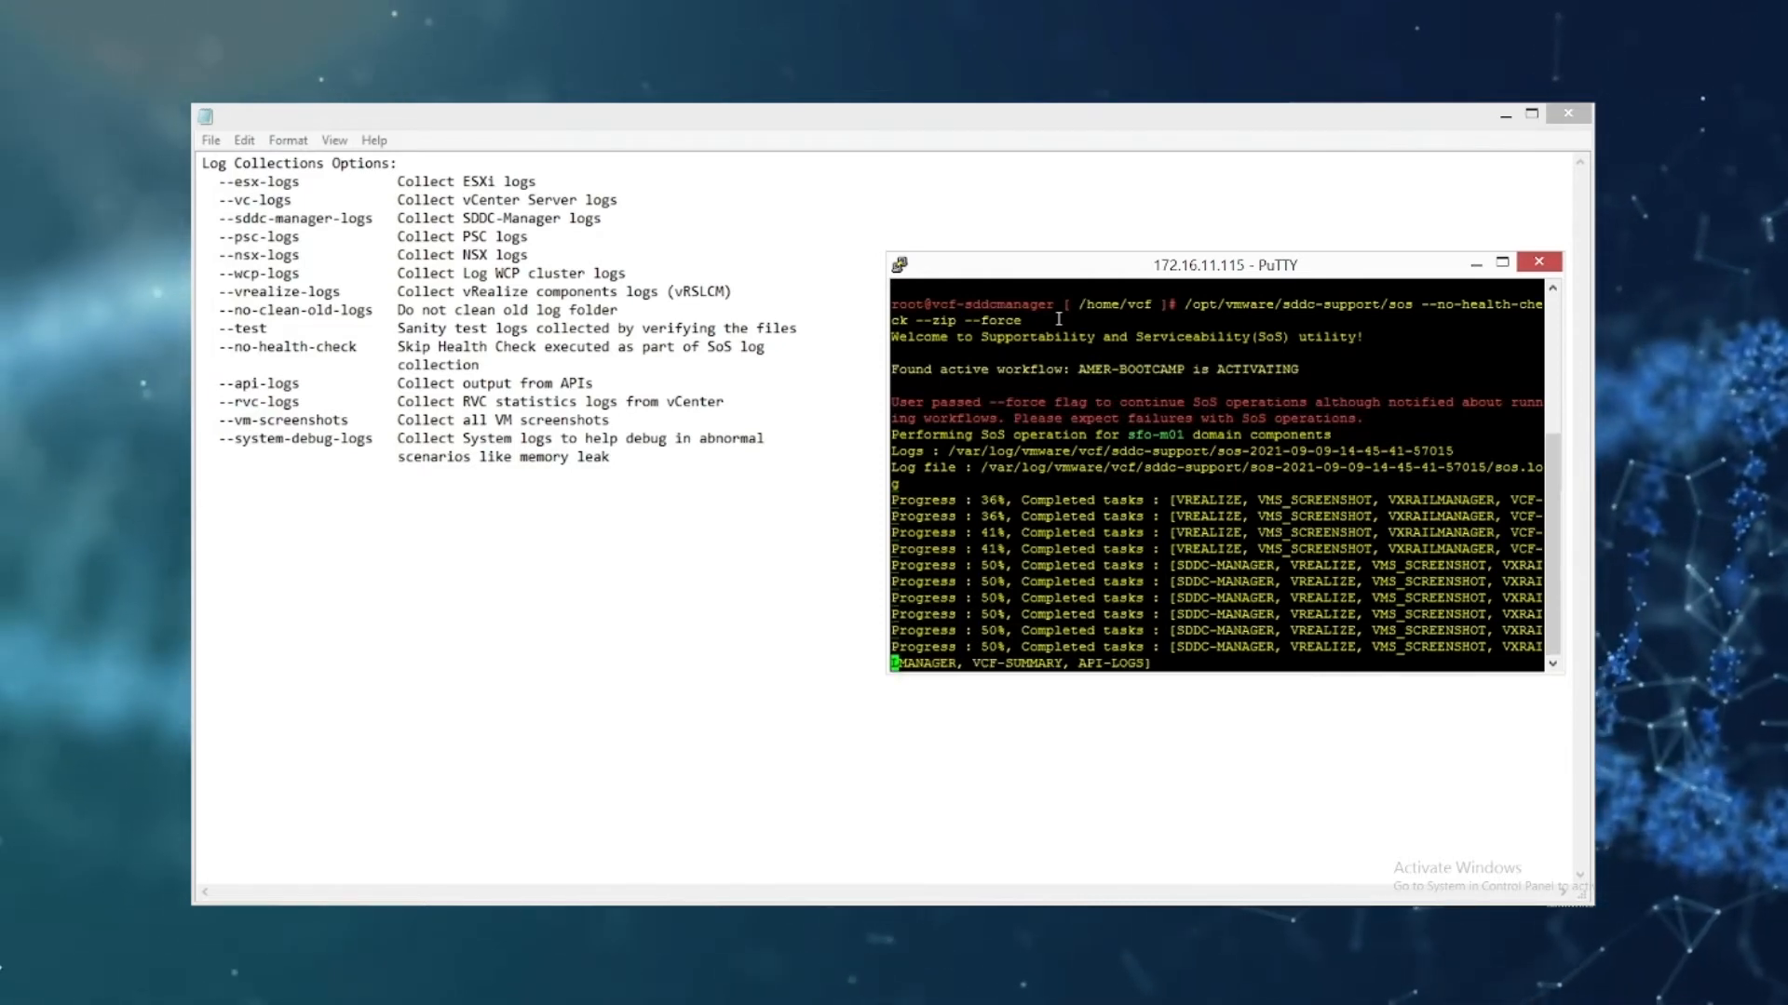
scroll(down, 3)
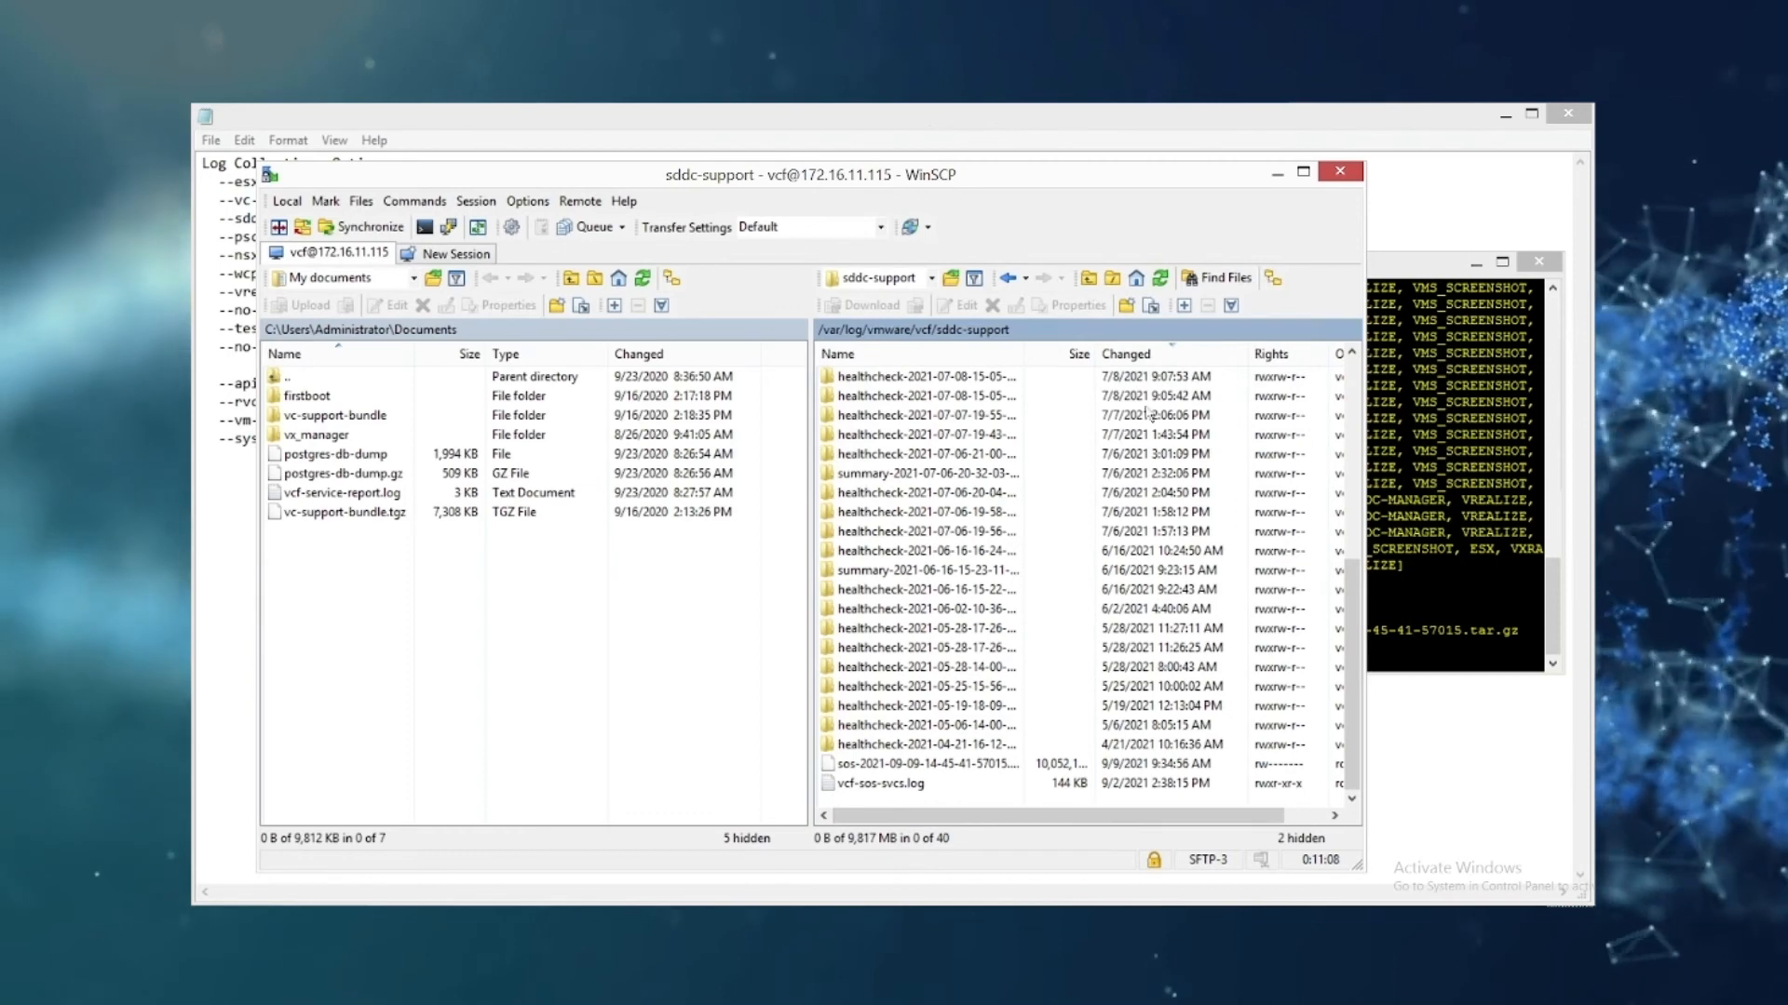
Step: Refresh the remote sddc-support listing and find the sos-2021-09-09 tar.gz, now about 17 GB
click(1158, 278)
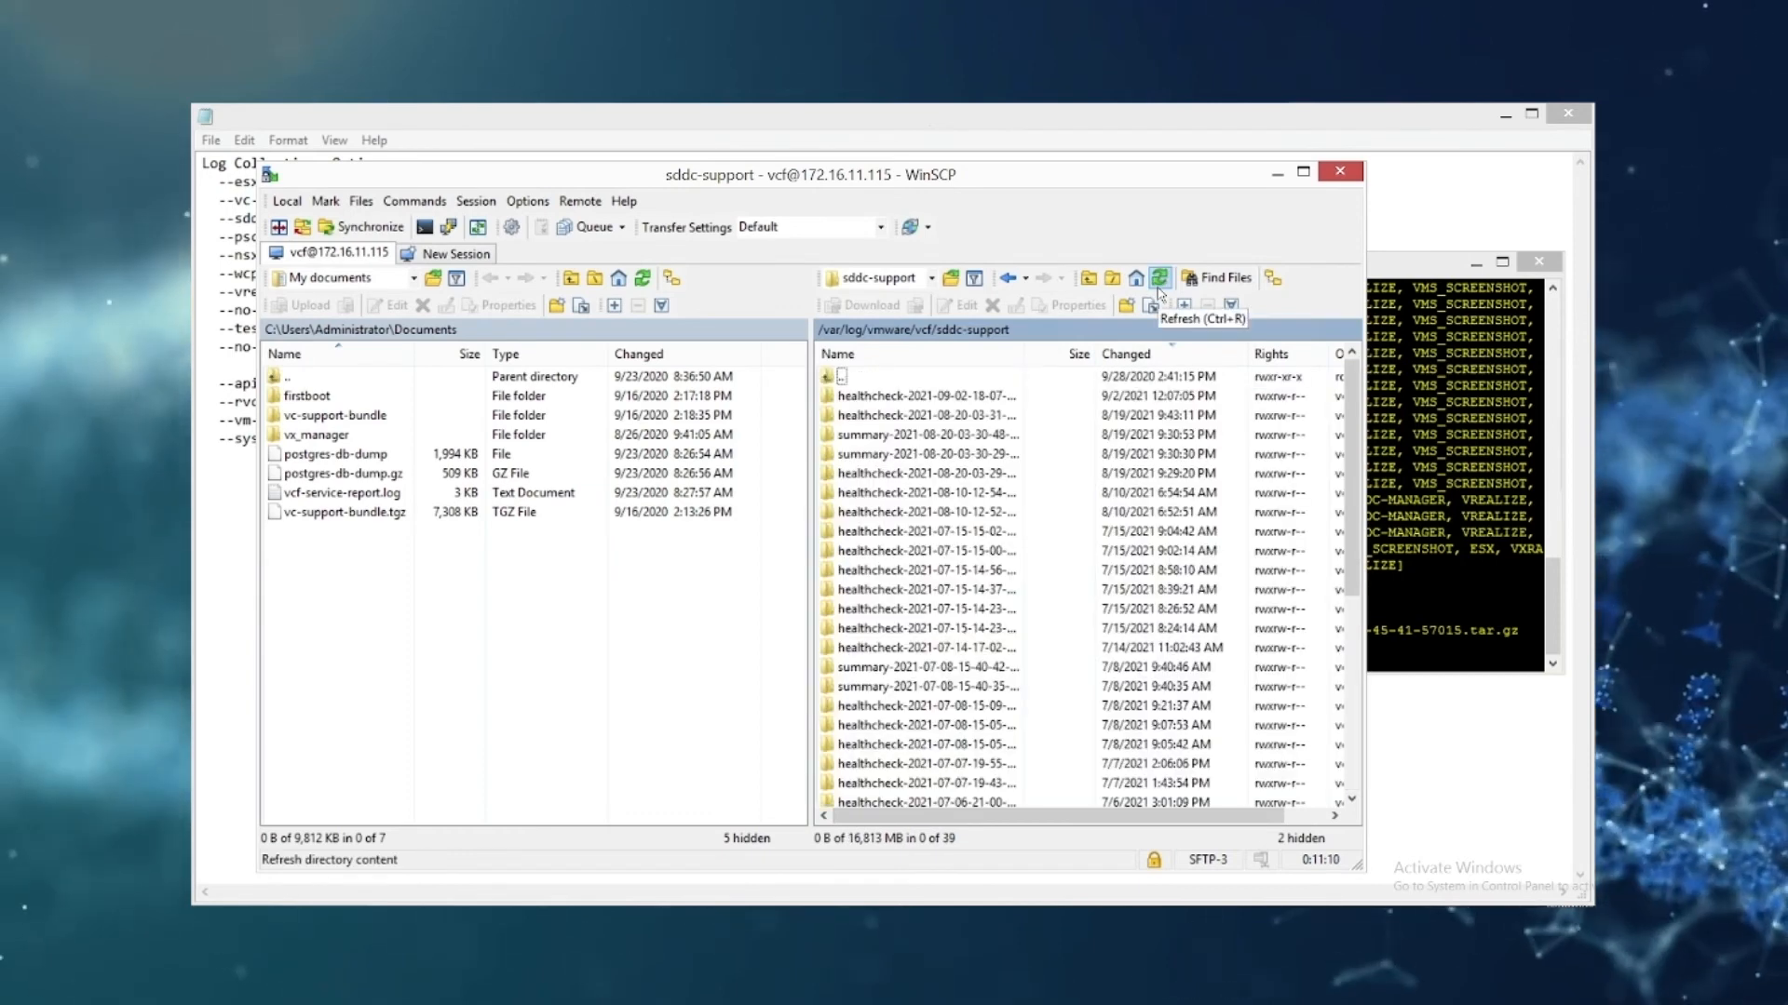
scroll(down, 3)
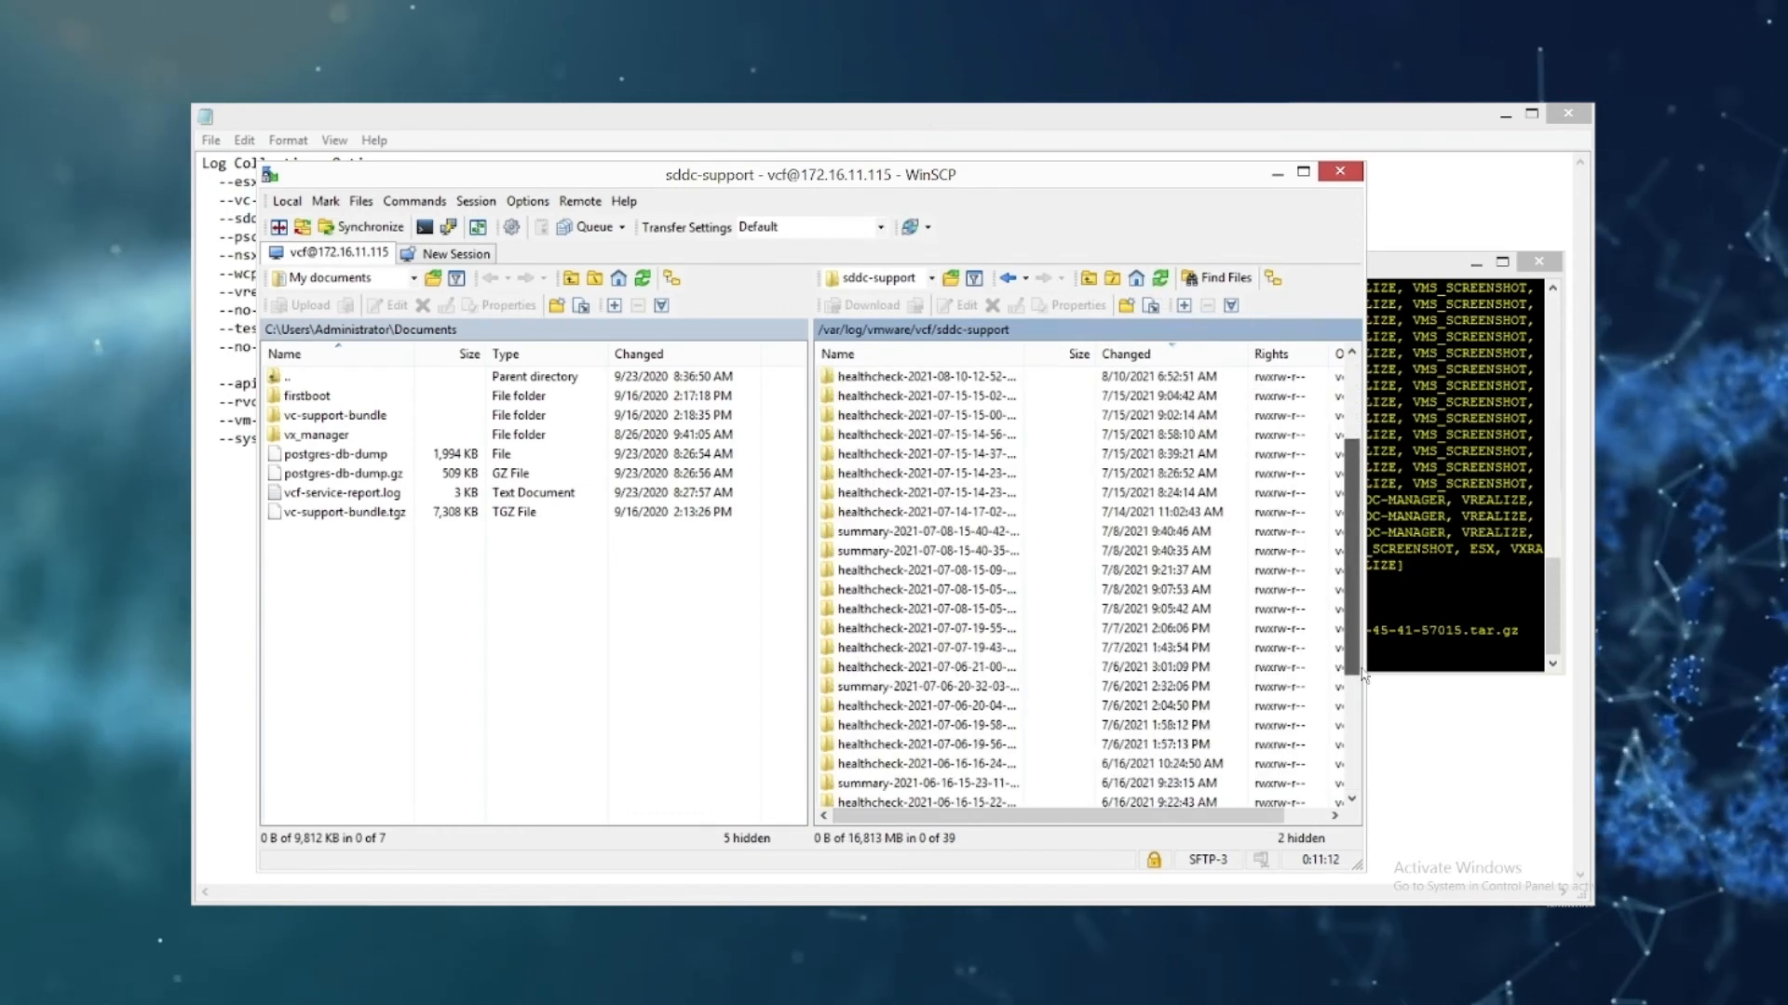
scroll(down, 3)
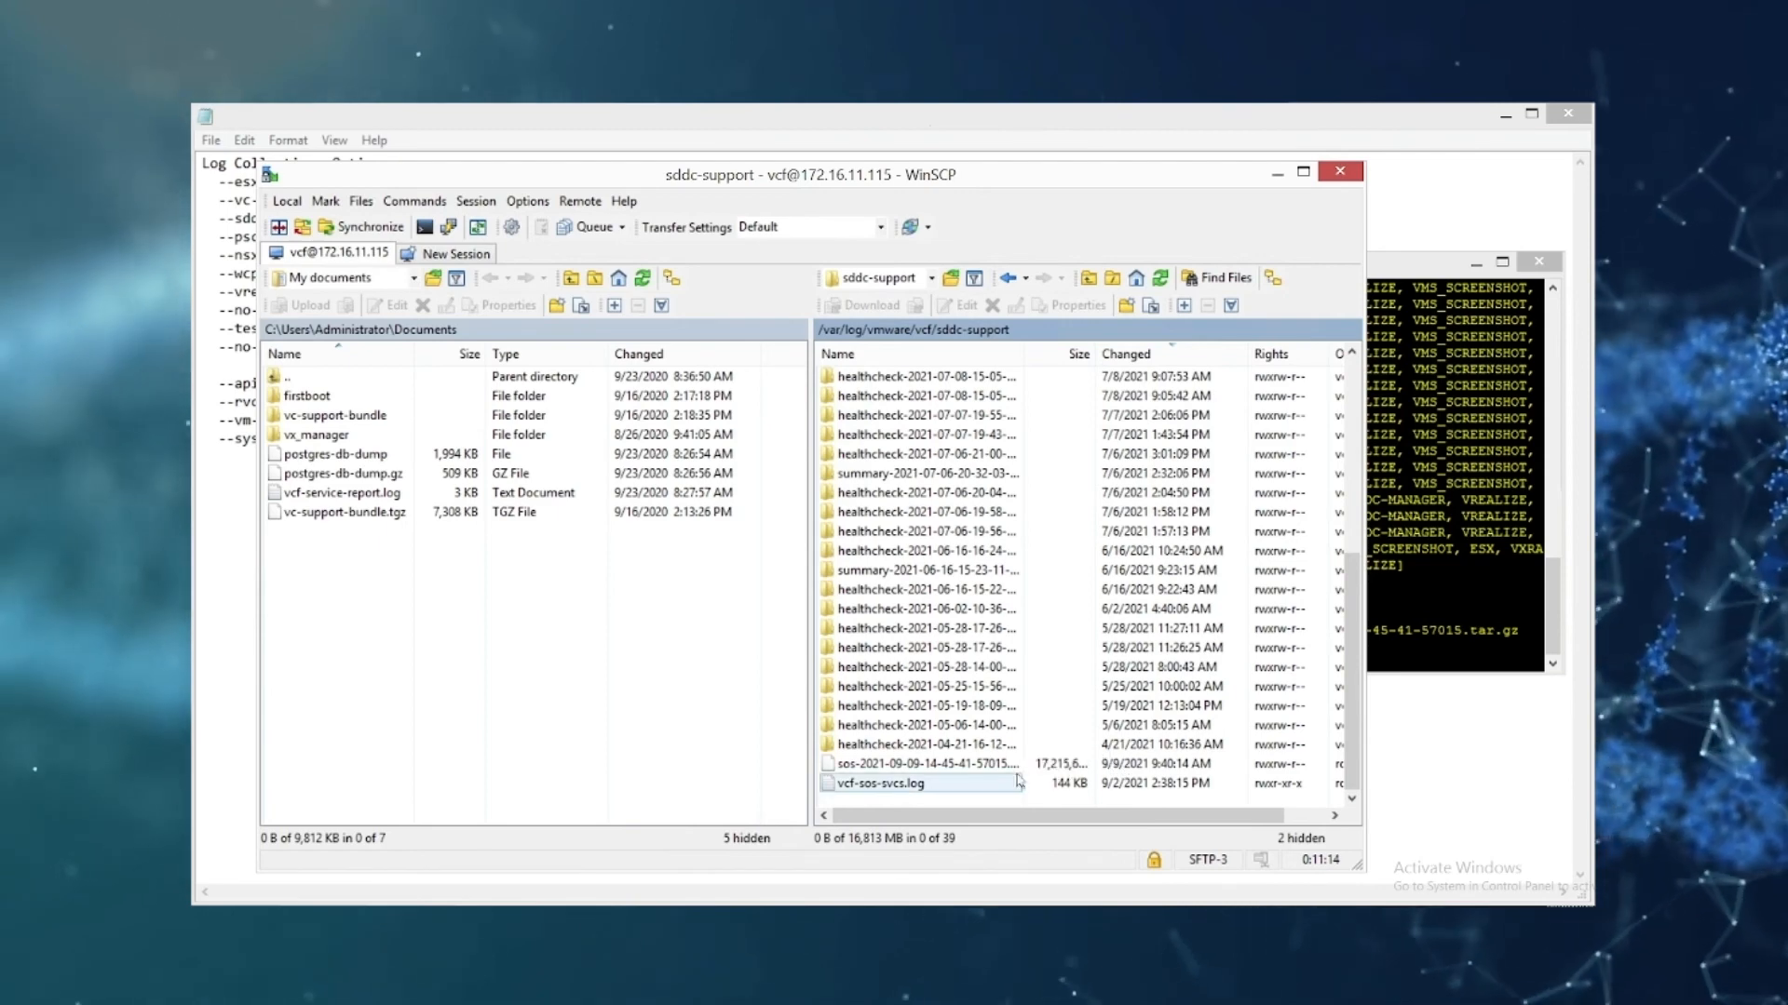